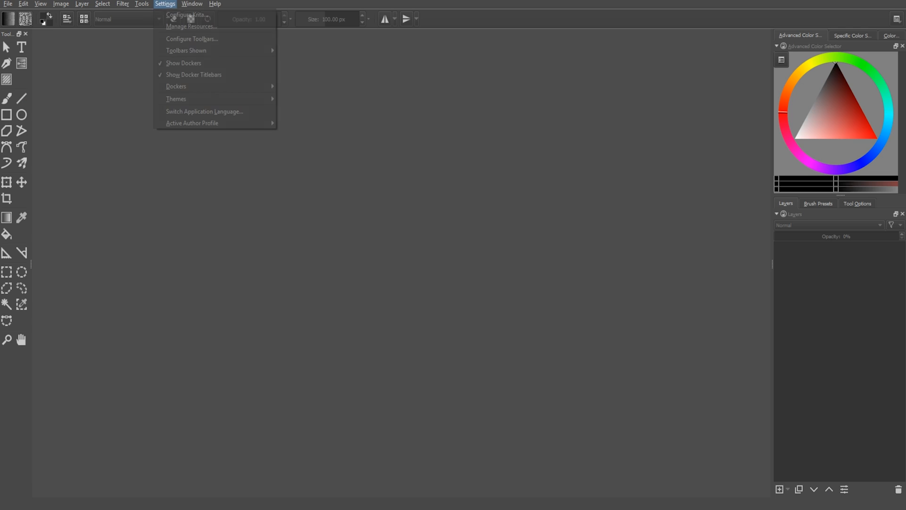
# Step: Bring up the Configure Krita preferences window via Settings > Configure Krita
pyautogui.click(185, 15)
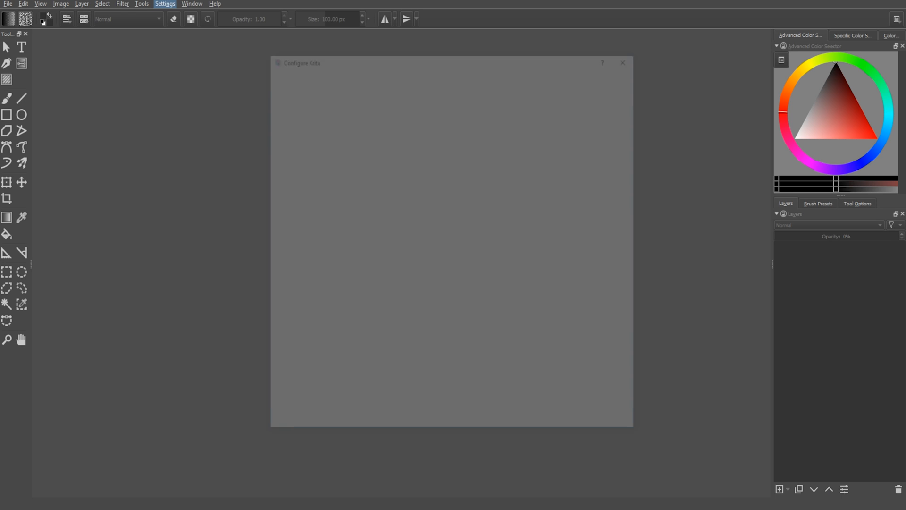